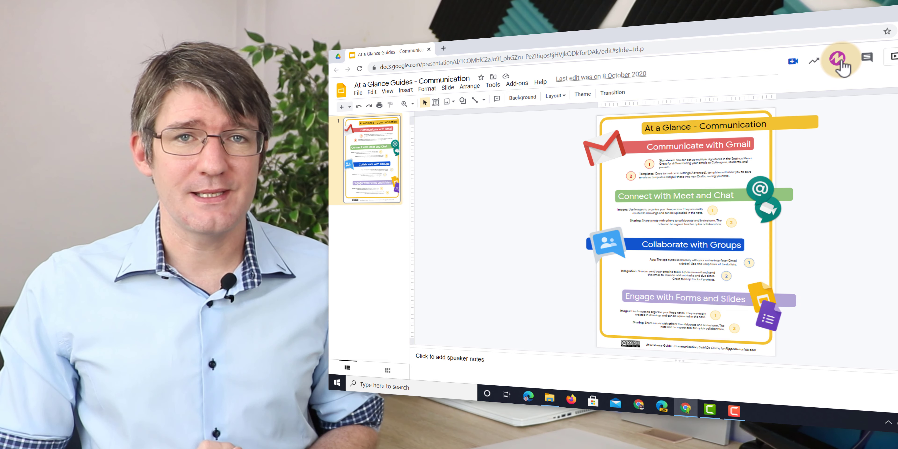
Step: Launch the mote add-on from the Chrome toolbar to show its welcome dialog
{"action": "left_click", "coordinate": [841, 59]}
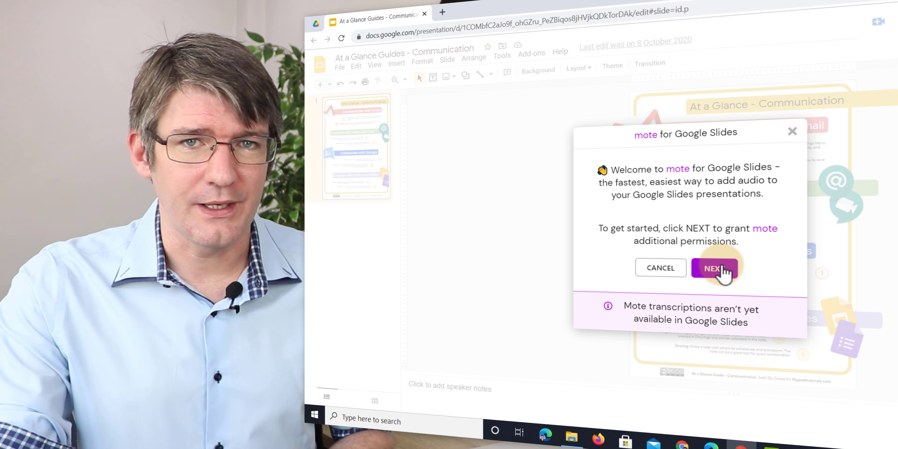
Step: Allow mote to view Slides presentations and manage its Drive files, confirming the choices
{"action": "left_click", "coordinate": [714, 268]}
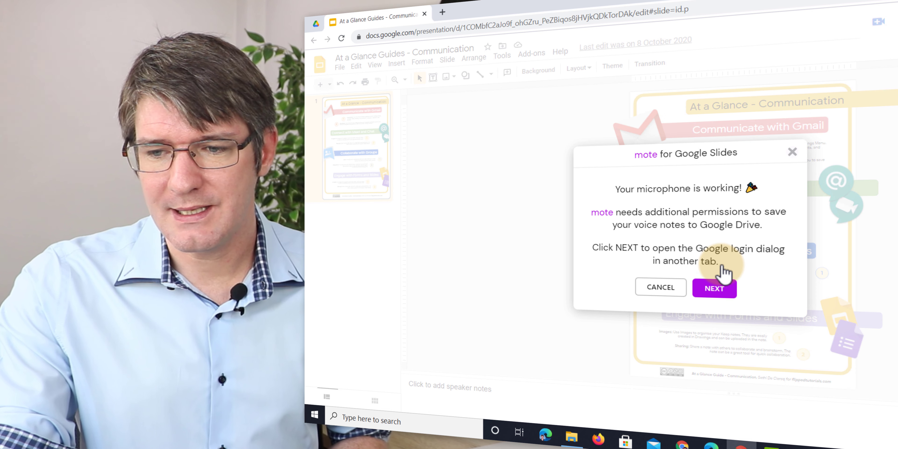
{"action": "left_click", "coordinate": [714, 288]}
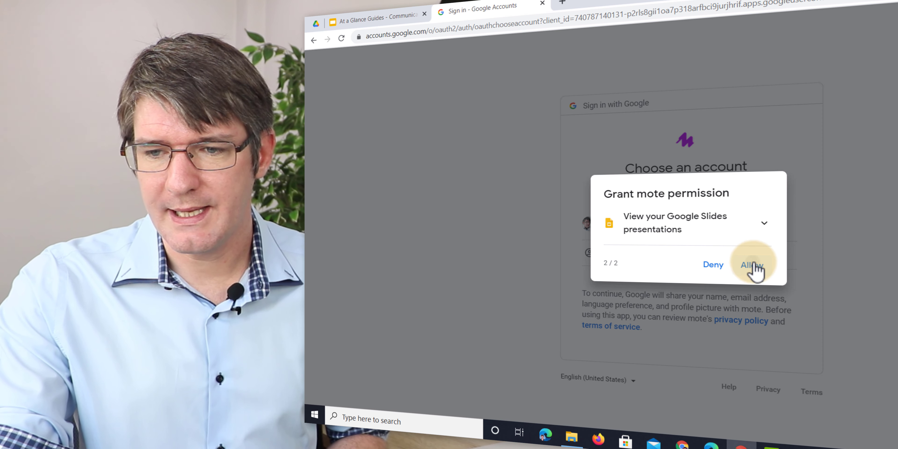
{"action": "left_click", "coordinate": [752, 264]}
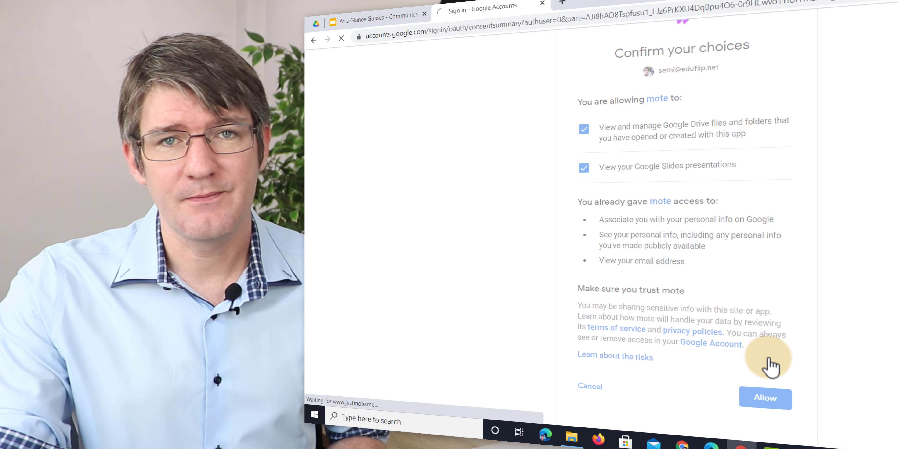
{"action": "left_click", "coordinate": [764, 398]}
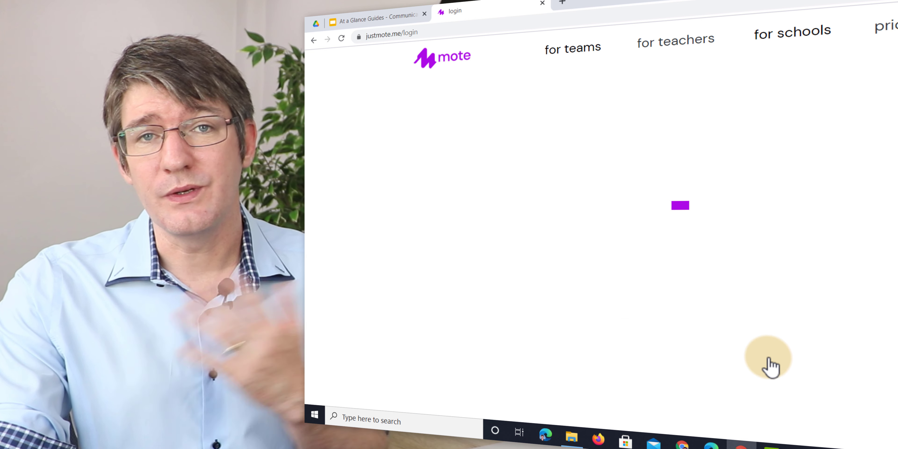
Step: Back on the presentation, record an 8-second mote voice note for the slide
{"action": "left_click", "coordinate": [372, 14]}
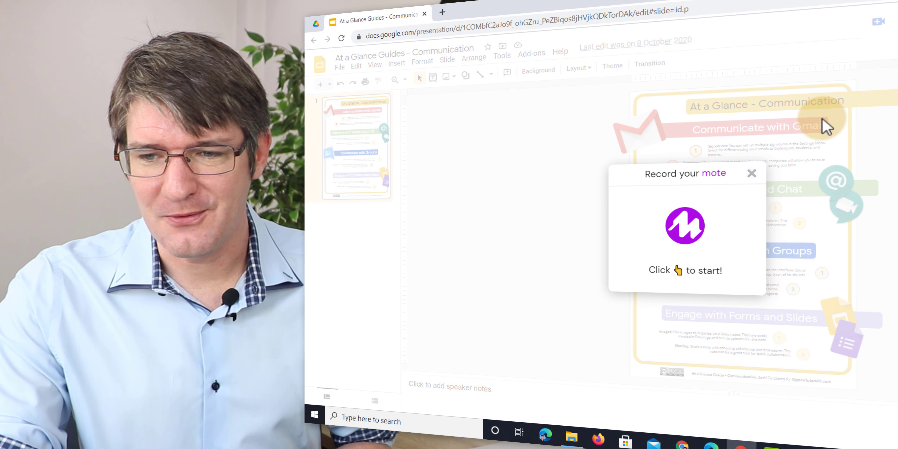
{"action": "left_click", "coordinate": [685, 225]}
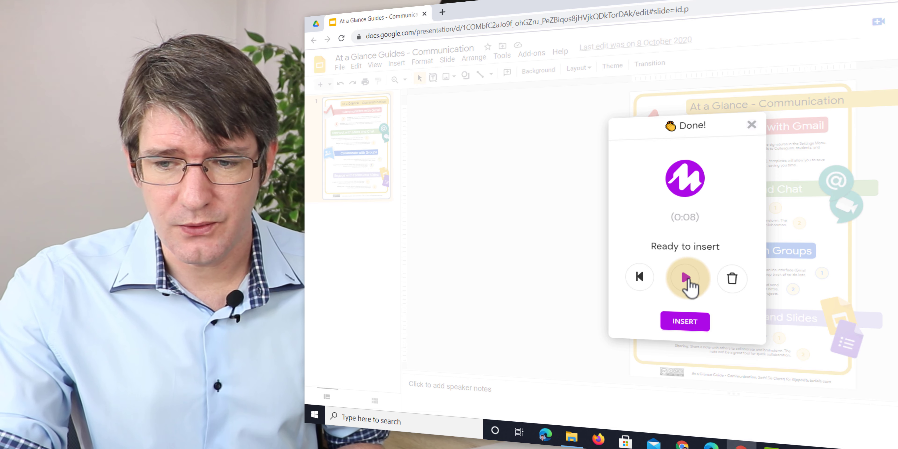
{"action": "left_click", "coordinate": [684, 278]}
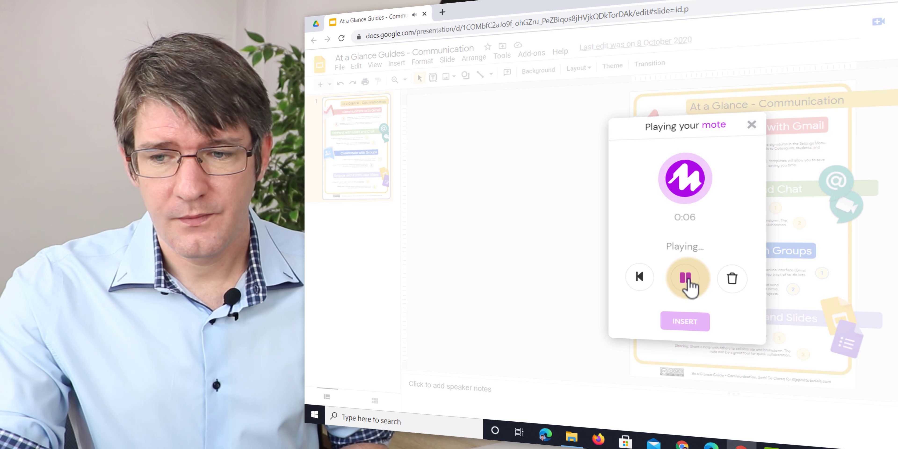
{"action": "left_click", "coordinate": [684, 278]}
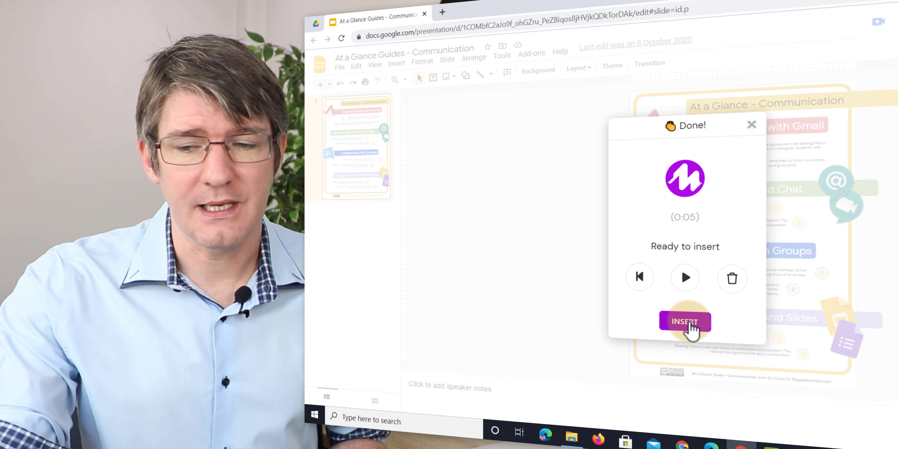
{"action": "left_click", "coordinate": [684, 321]}
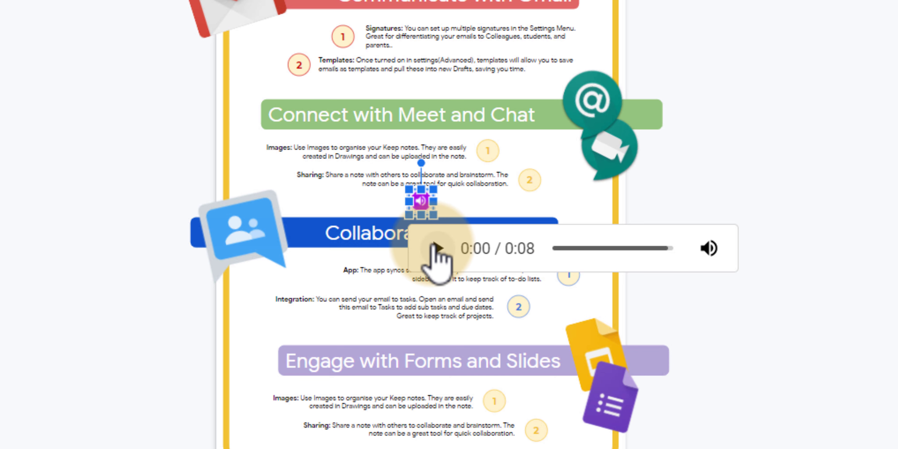
{"action": "left_click", "coordinate": [439, 248]}
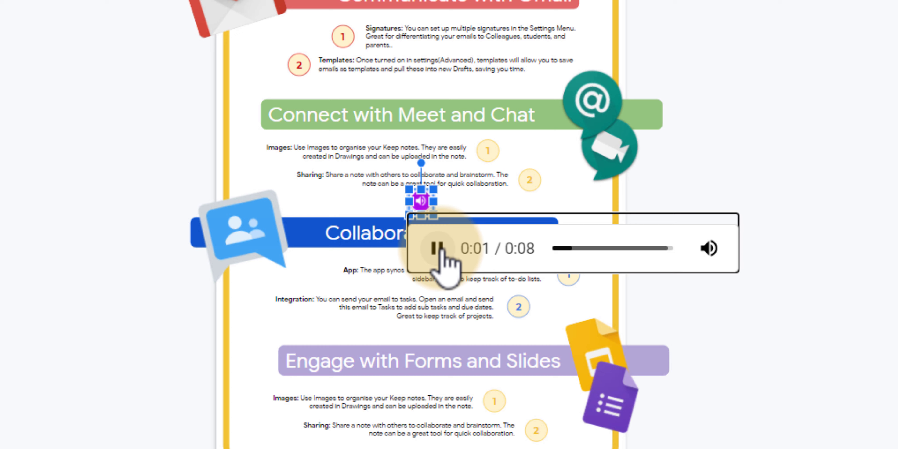
{"action": "left_click", "coordinate": [437, 248]}
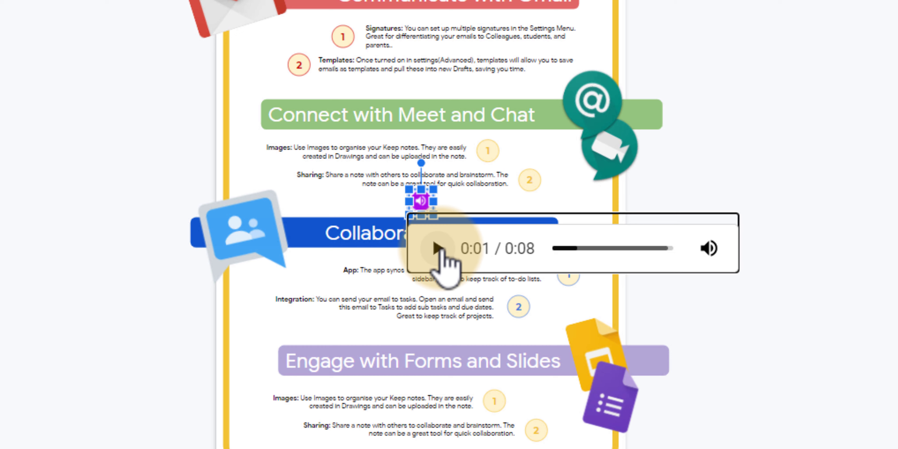